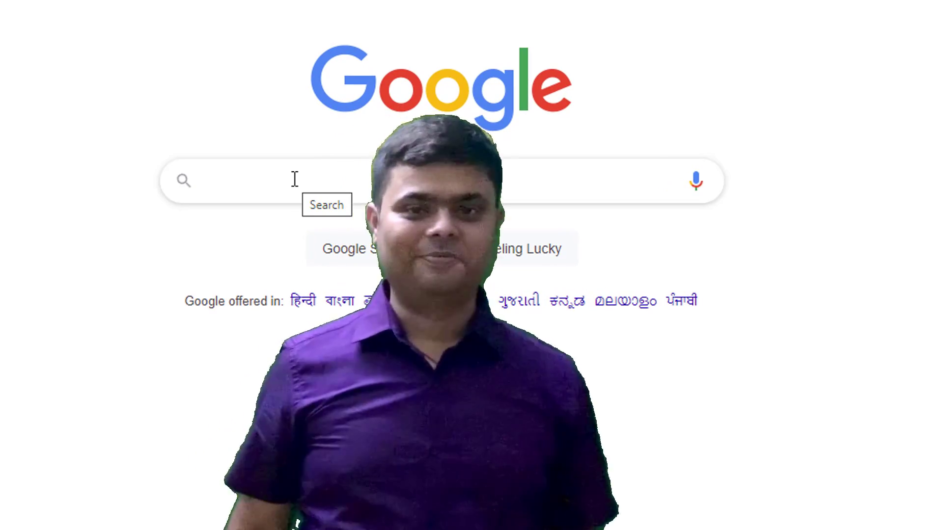
# Search Google for 'ventoy download' via the suggestion after entering 'ventoy'
pyautogui.write('ve')
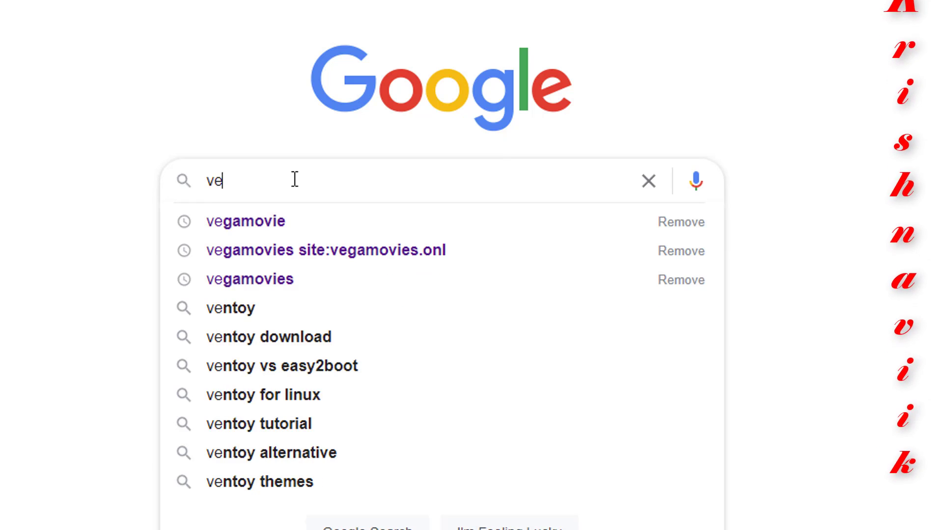
pyautogui.write('nt')
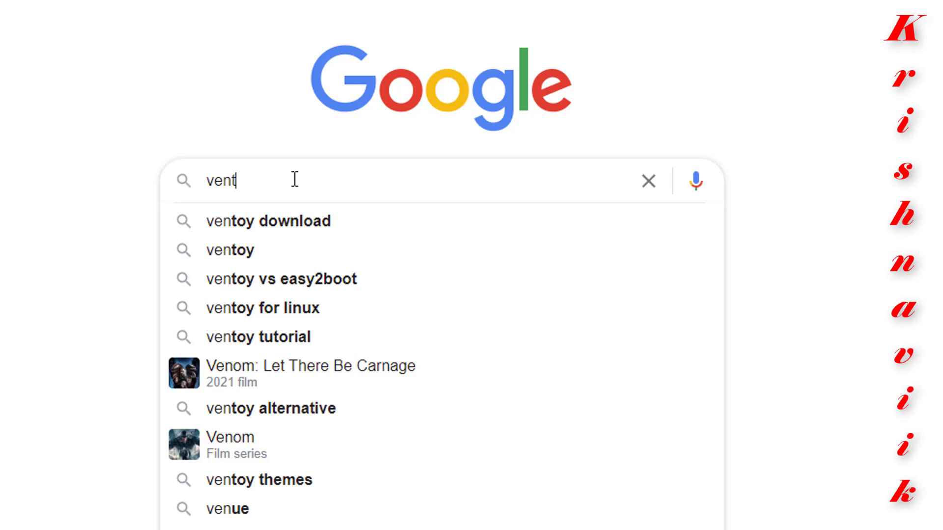
pyautogui.write('oy')
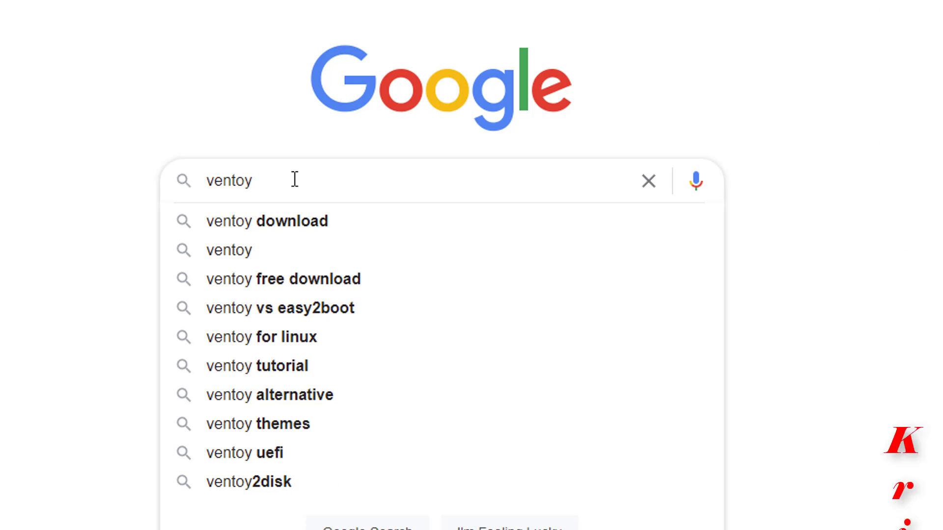
pyautogui.click(266, 221)
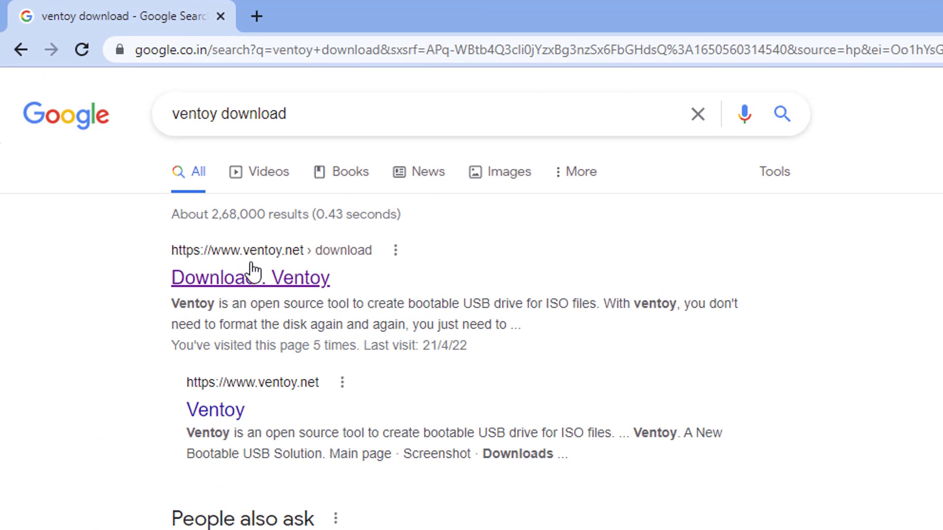
# Reach the Ventoy 1.0.73 GitHub release page and its Assets list from the official download result
pyautogui.click(249, 278)
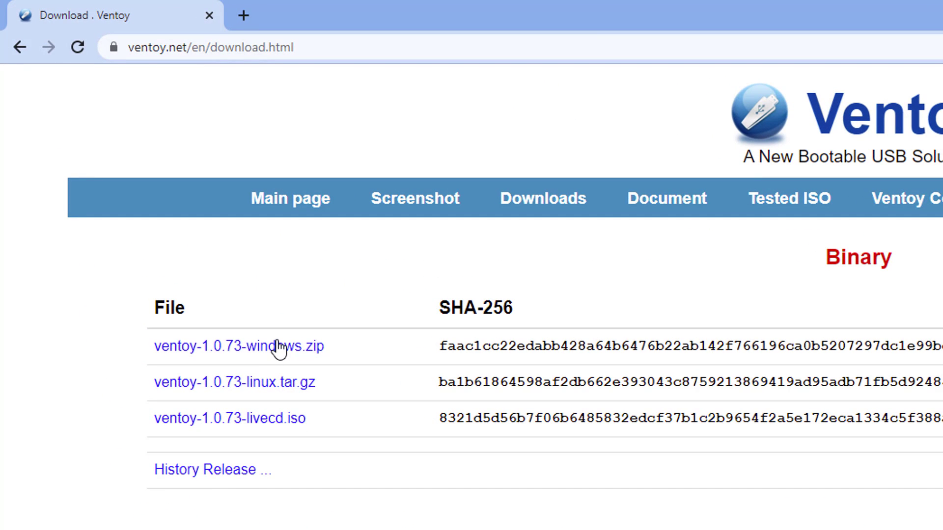
pyautogui.moveTo(306, 356)
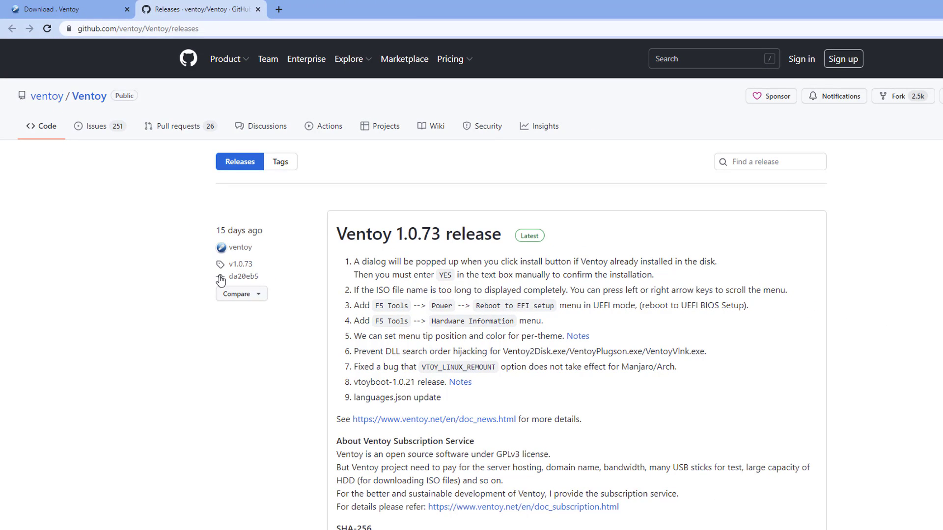
pyautogui.moveTo(367, 299)
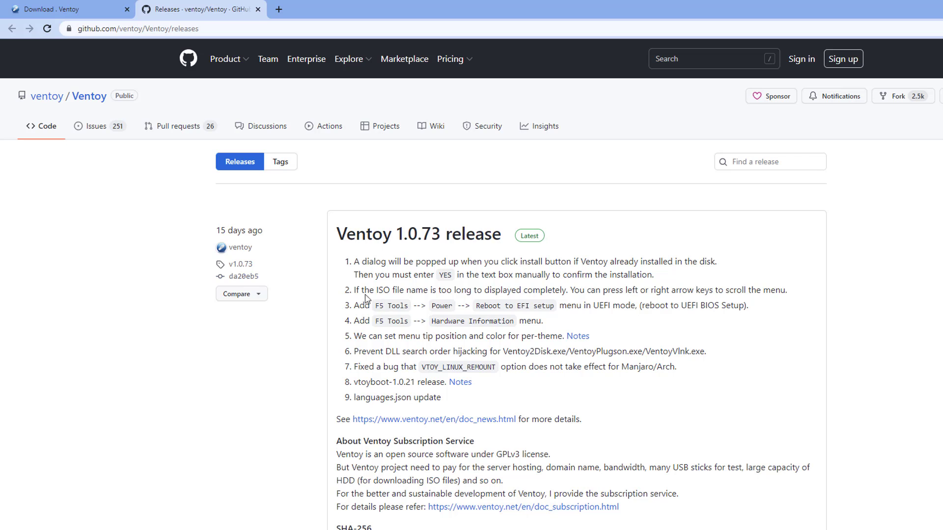
pyautogui.scroll(-3)
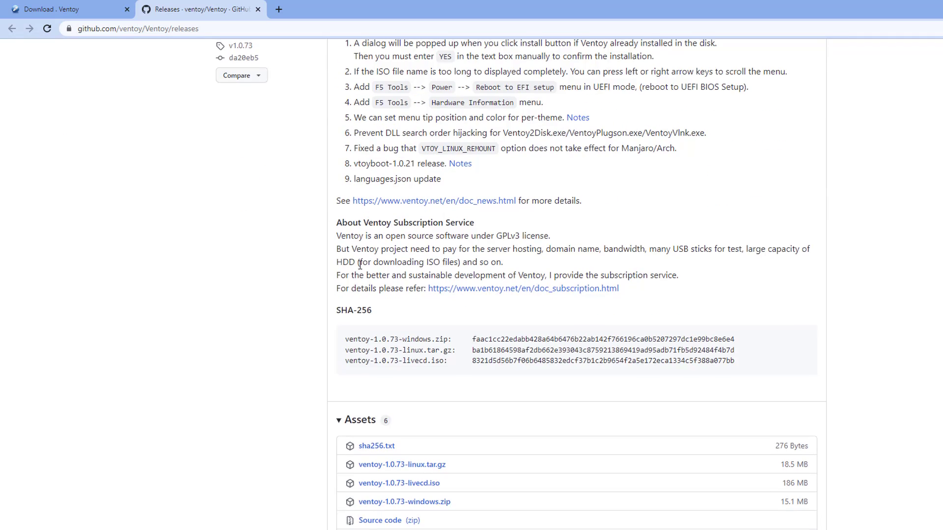
pyautogui.scroll(-3)
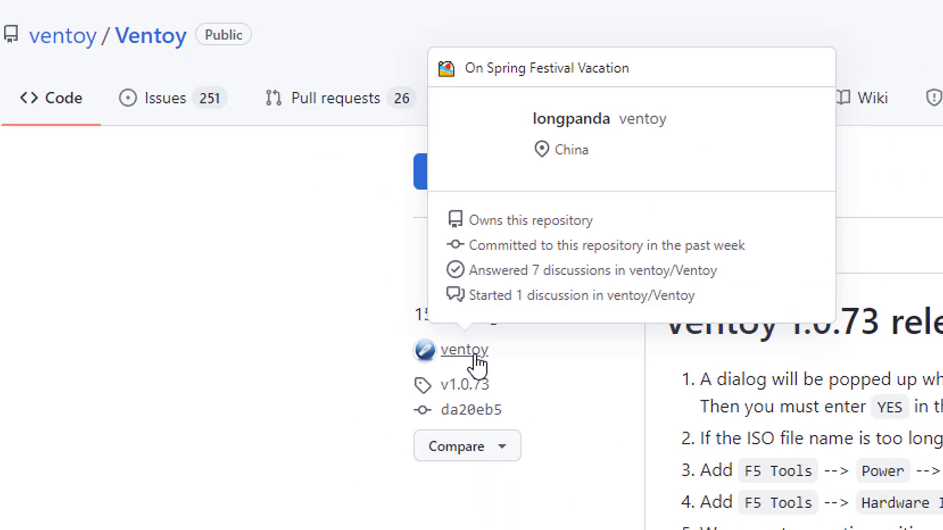
# Visit the ventoy account's profile README and highlight the tested Windows versions
pyautogui.click(463, 350)
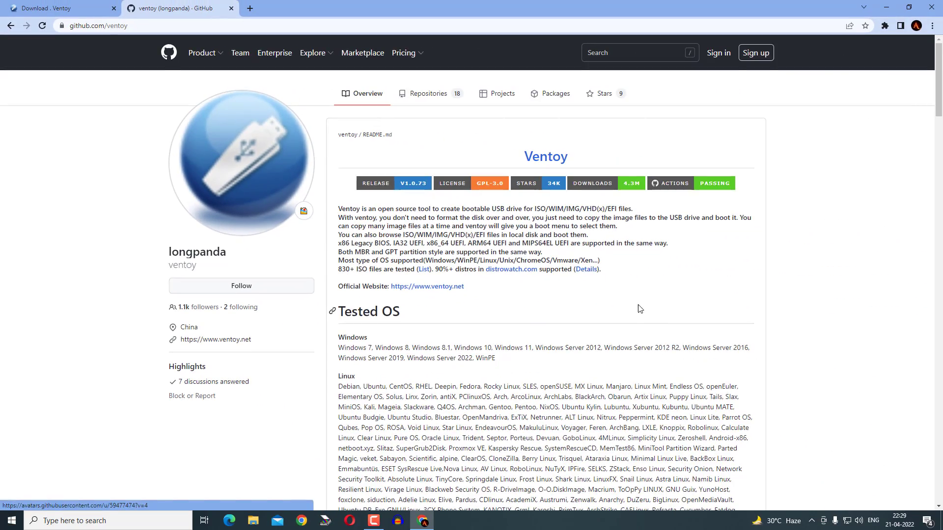
pyautogui.scroll(-3)
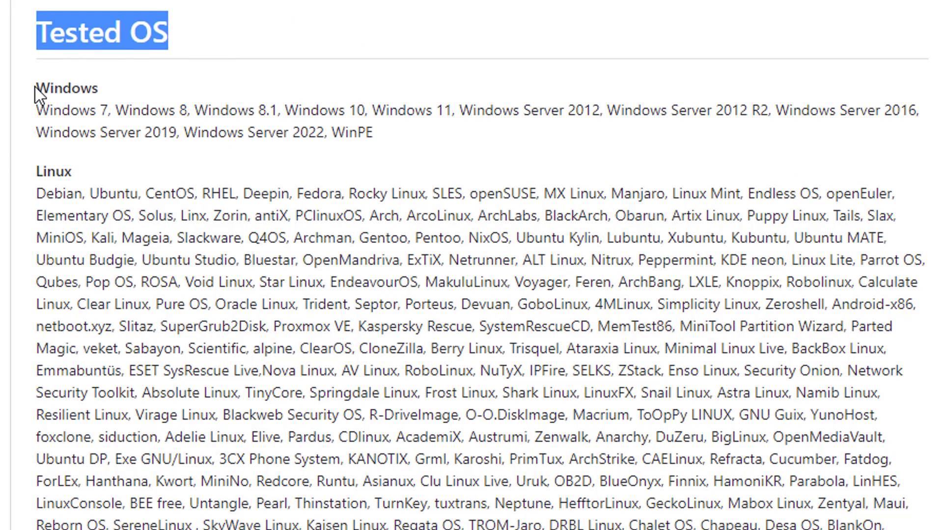
pyautogui.moveTo(37, 88); pyautogui.dragTo(372, 133)
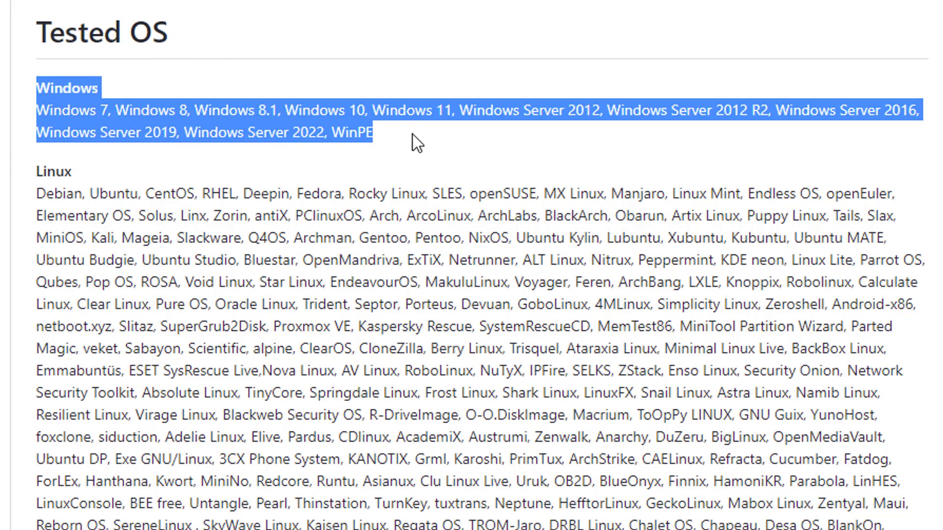
pyautogui.moveTo(415, 164)
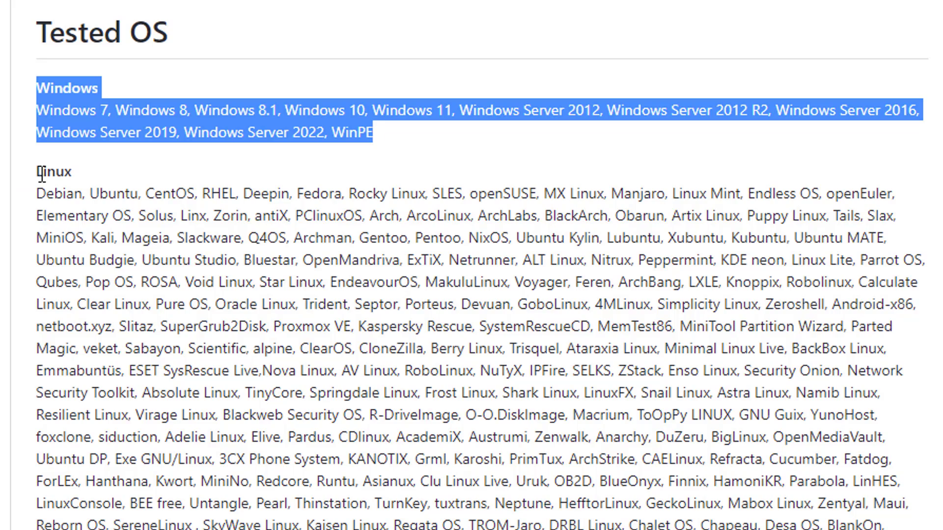
# Highlight the list of tested Unix systems further down the README
pyautogui.scroll(-3)
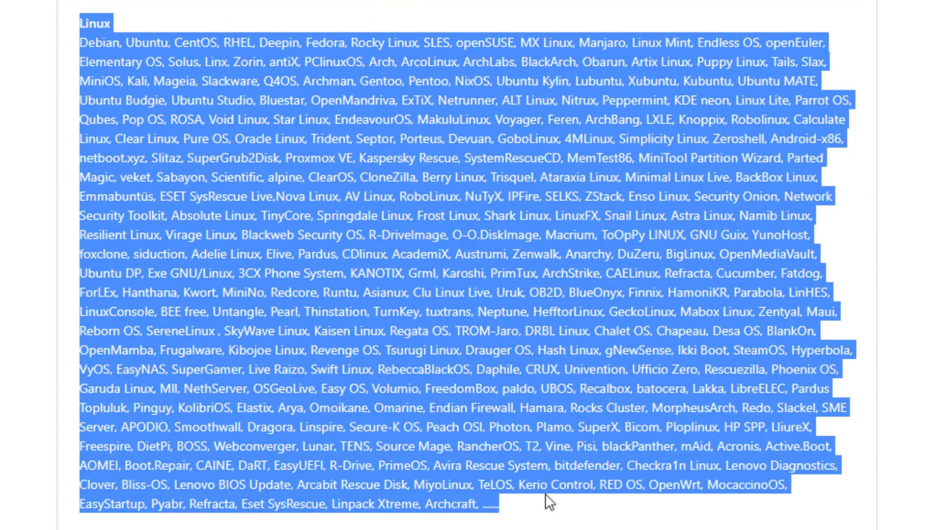
pyautogui.scroll(-3)
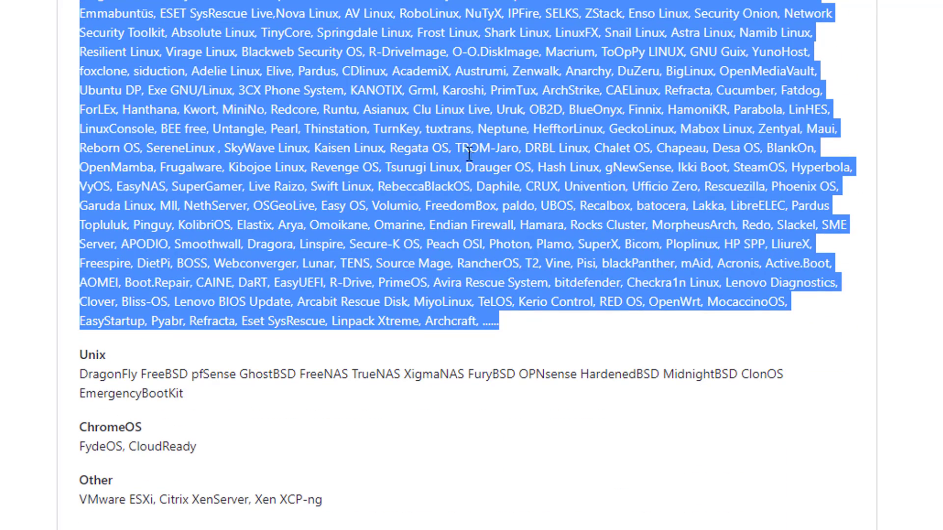
pyautogui.scroll(-3)
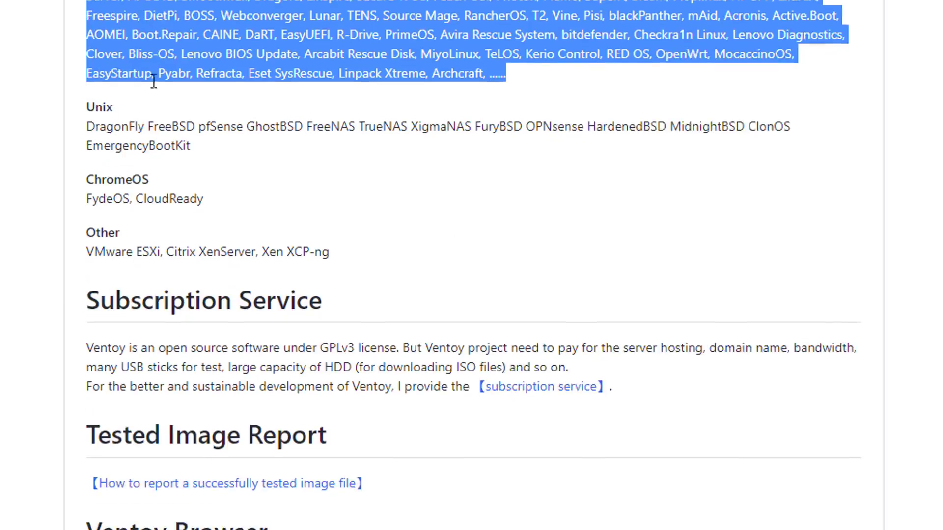
pyautogui.doubleClick(99, 107)
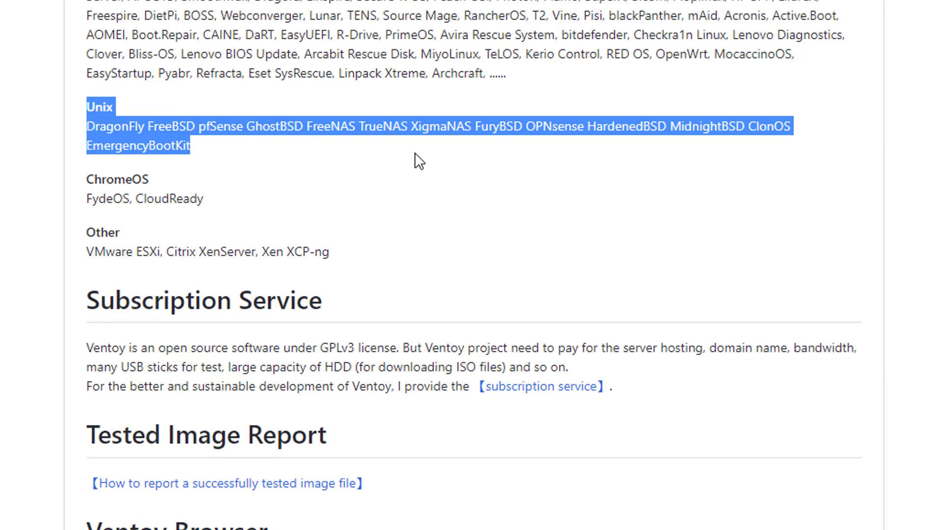
pyautogui.moveTo(83, 191)
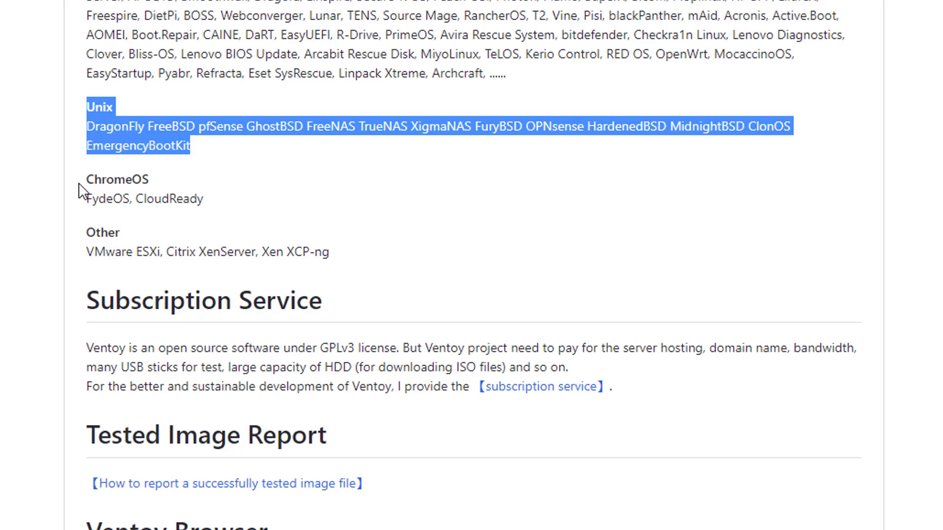
# Highlight the ChromeOS entries (FydeOS, CloudReady) and the Other tested systems
pyautogui.doubleClick(116, 179)
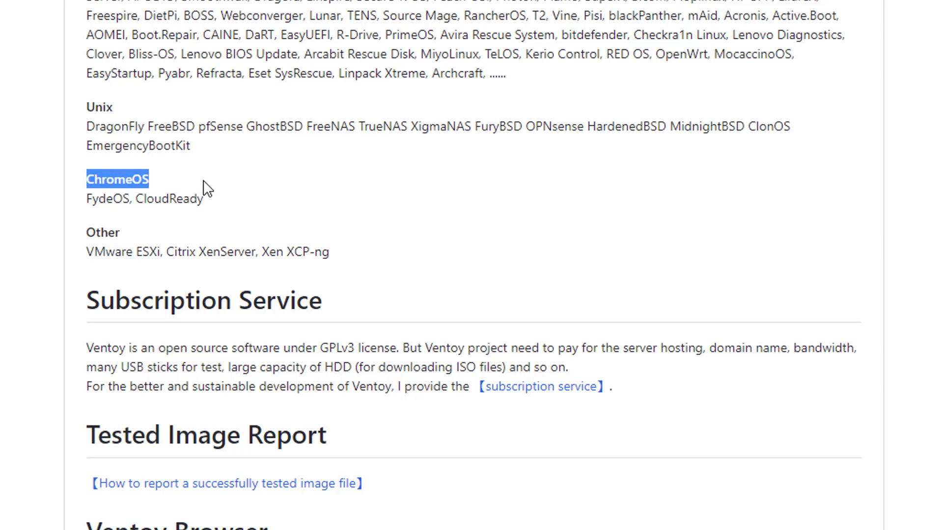
pyautogui.moveTo(204, 189); pyautogui.dragTo(205, 199)
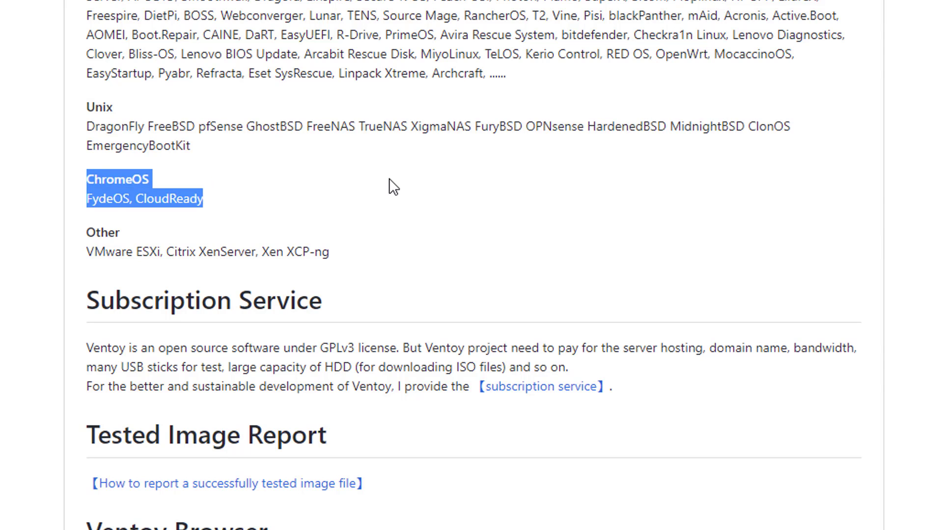
pyautogui.scroll(-3)
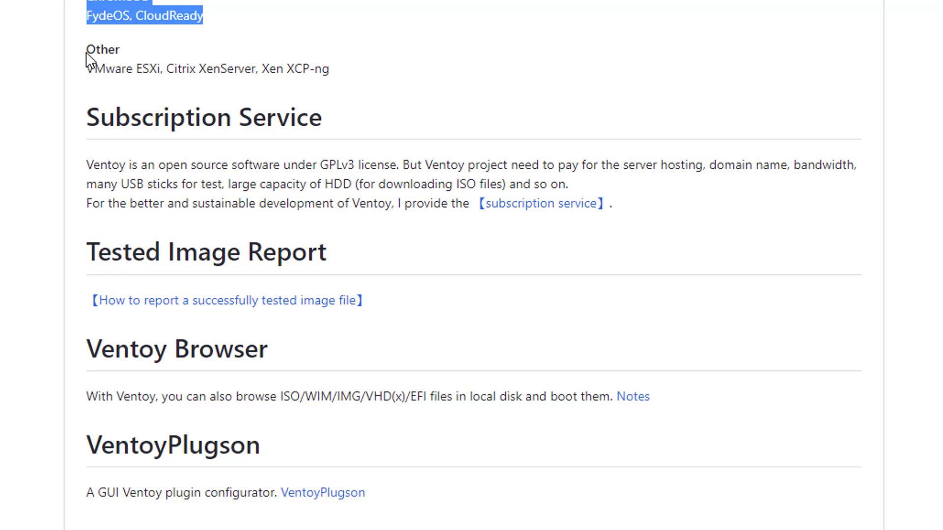
pyautogui.doubleClick(102, 49)
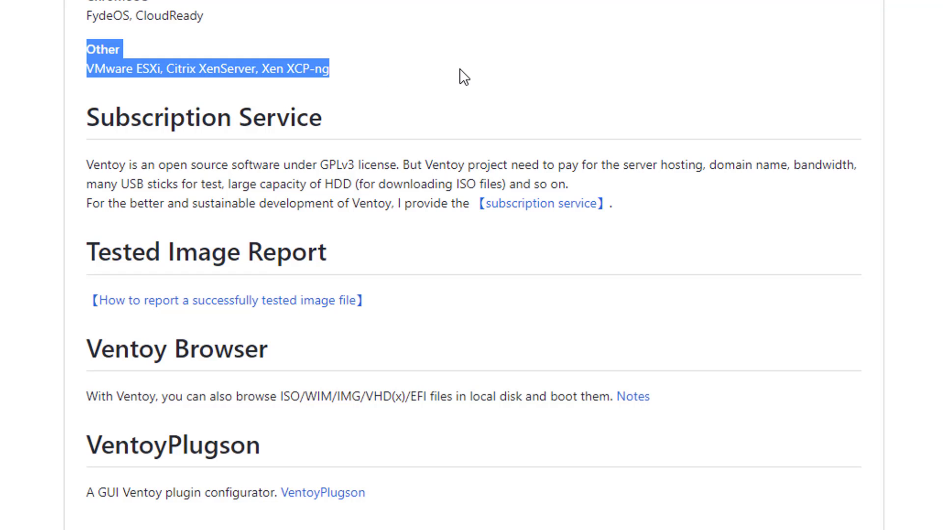
pyautogui.scroll(-3)
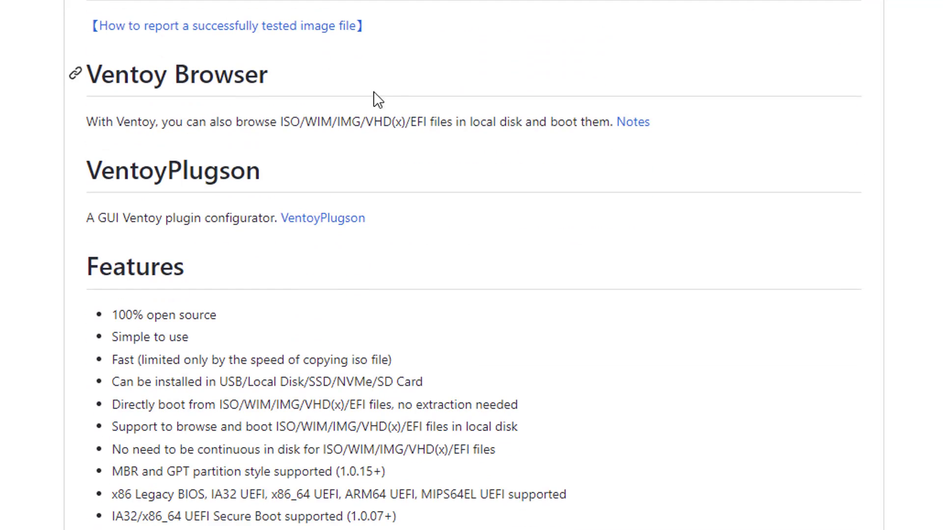
pyautogui.scroll(-3)
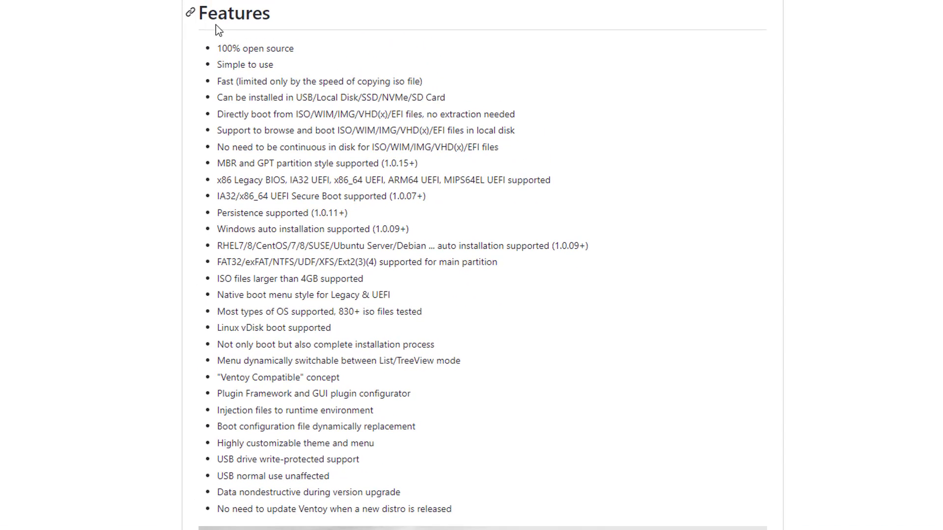
pyautogui.doubleClick(234, 14)
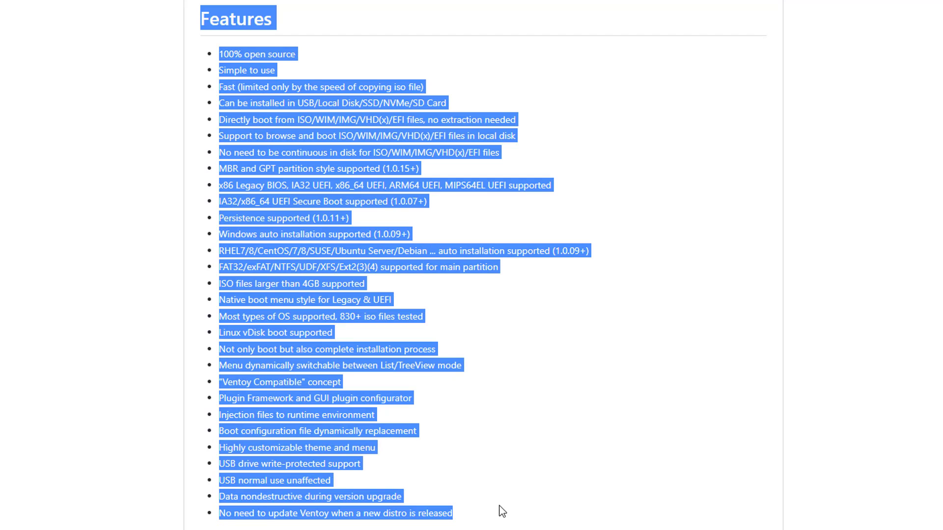
pyautogui.moveTo(599, 320)
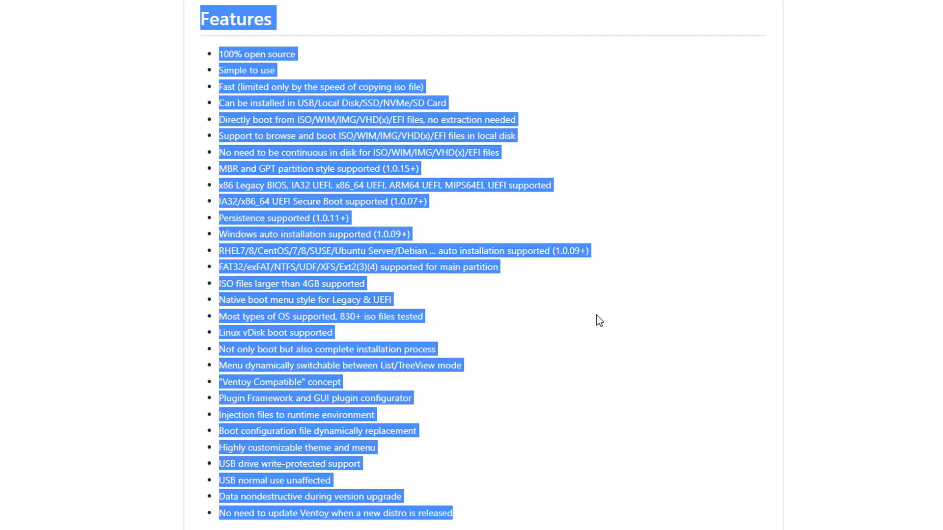
pyautogui.scroll(-3)
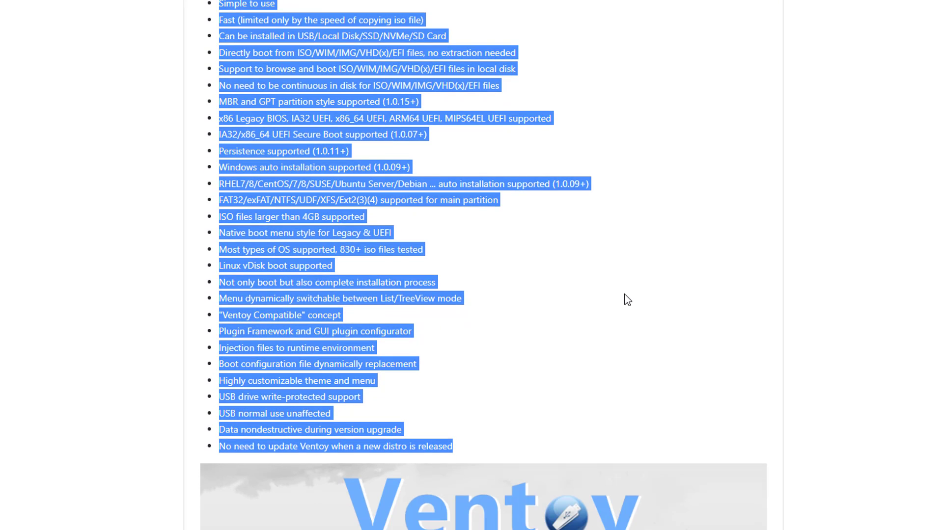
pyautogui.scroll(-3)
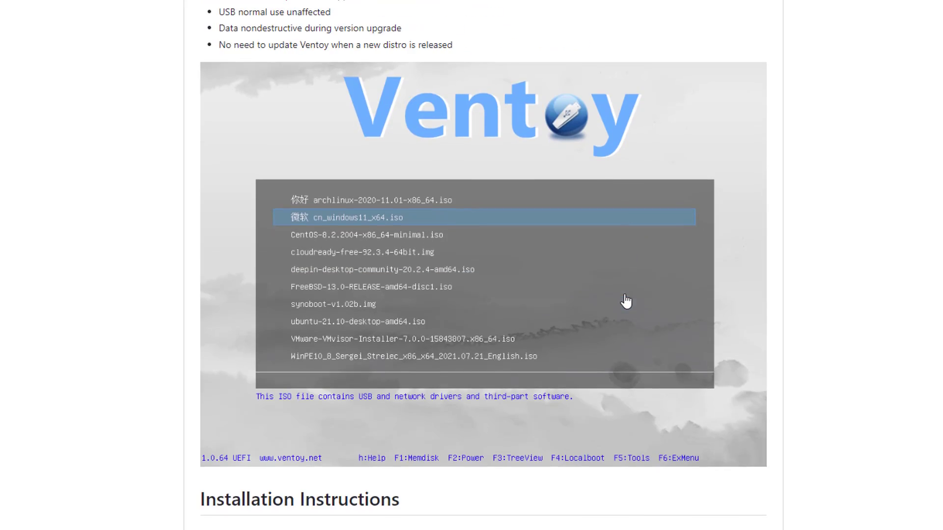
pyautogui.moveTo(720, 423)
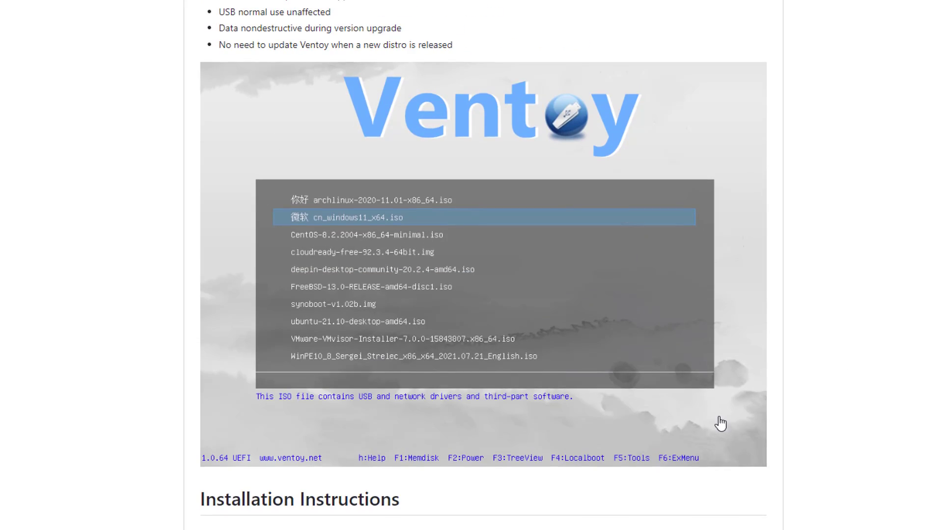
pyautogui.scroll(-3)
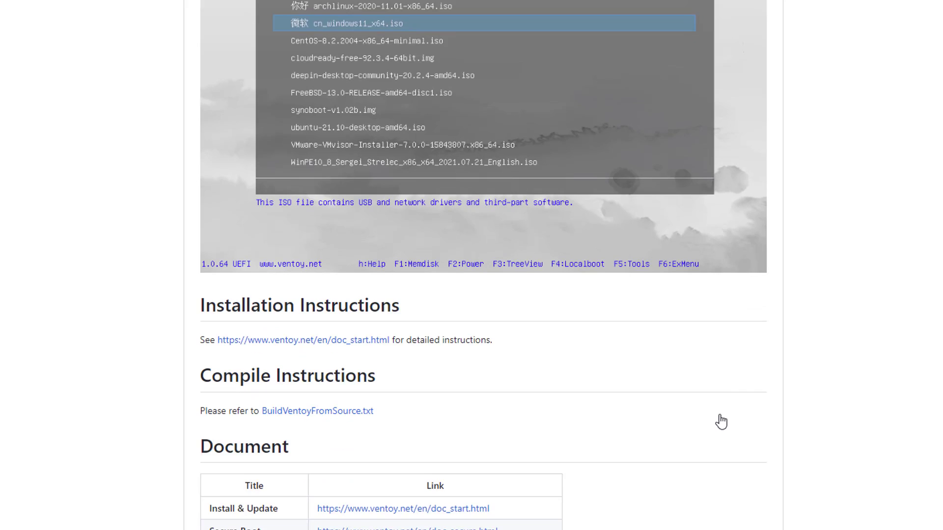
pyautogui.scroll(-3)
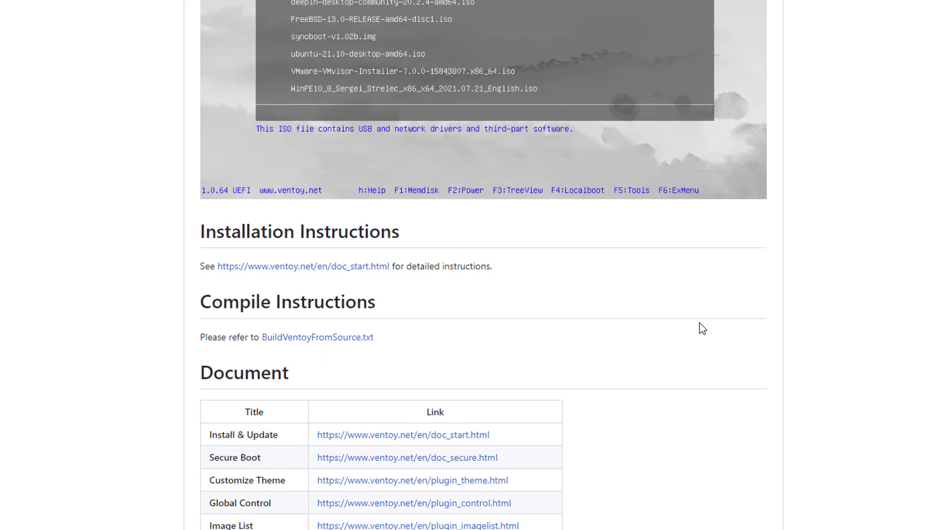
pyautogui.scroll(-3)
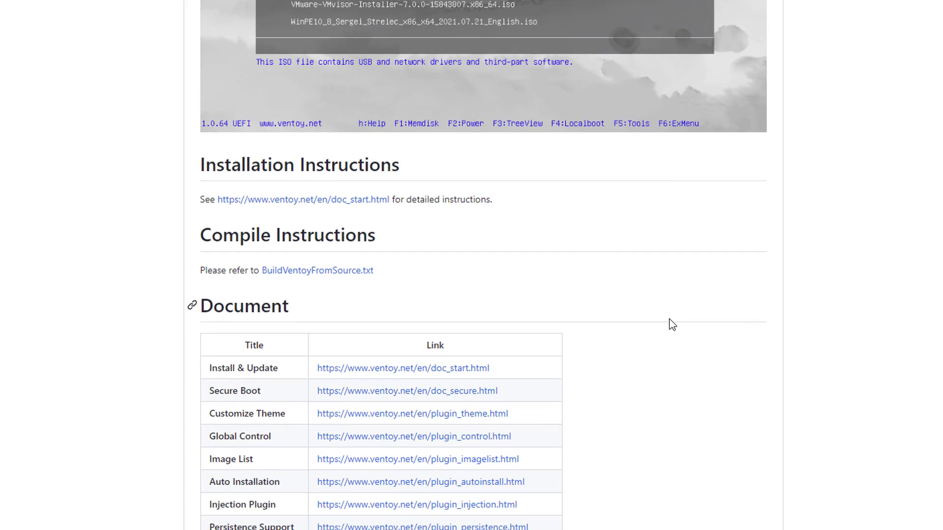
pyautogui.scroll(-3)
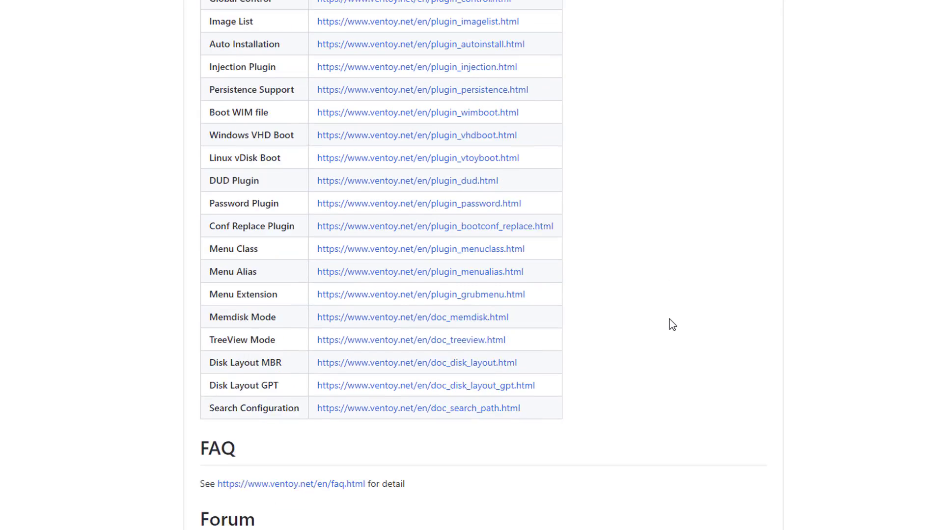
pyautogui.scroll(-3)
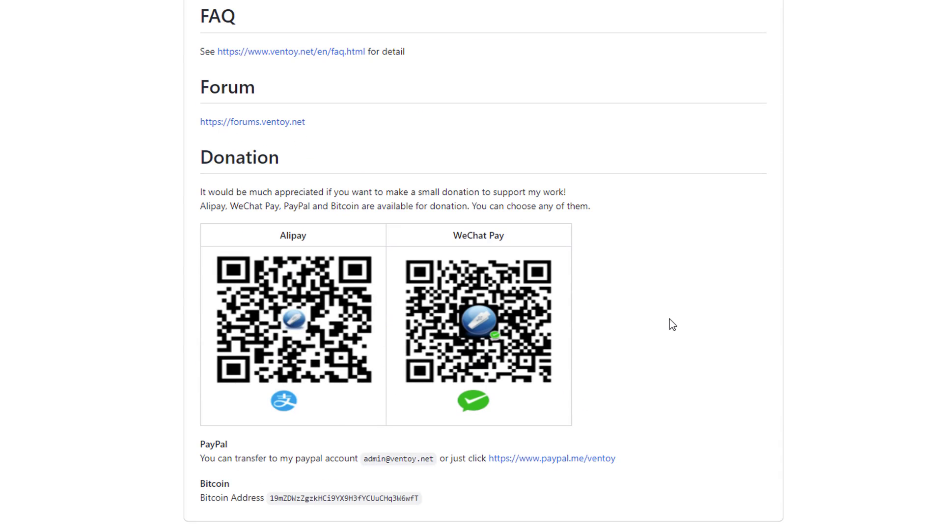
pyautogui.moveTo(195, 163)
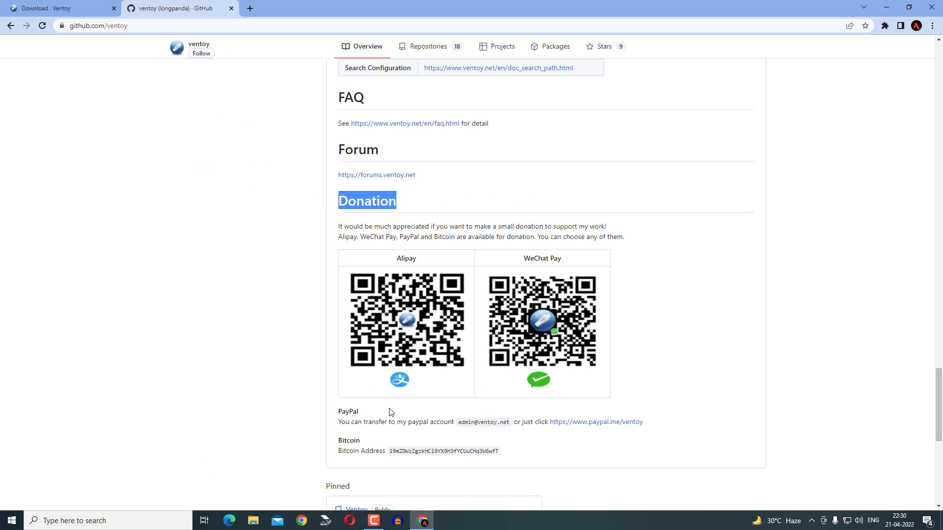
pyautogui.doubleClick(347, 412)
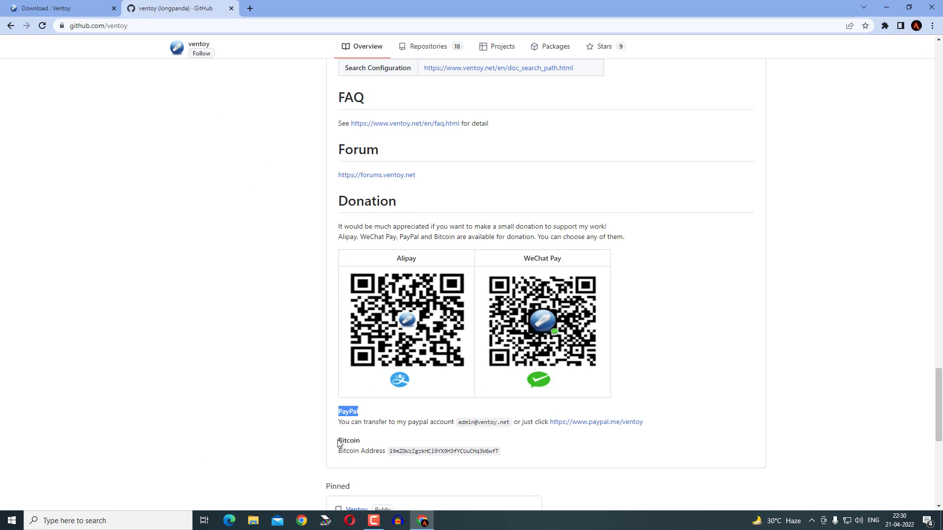
pyautogui.scroll(-3)
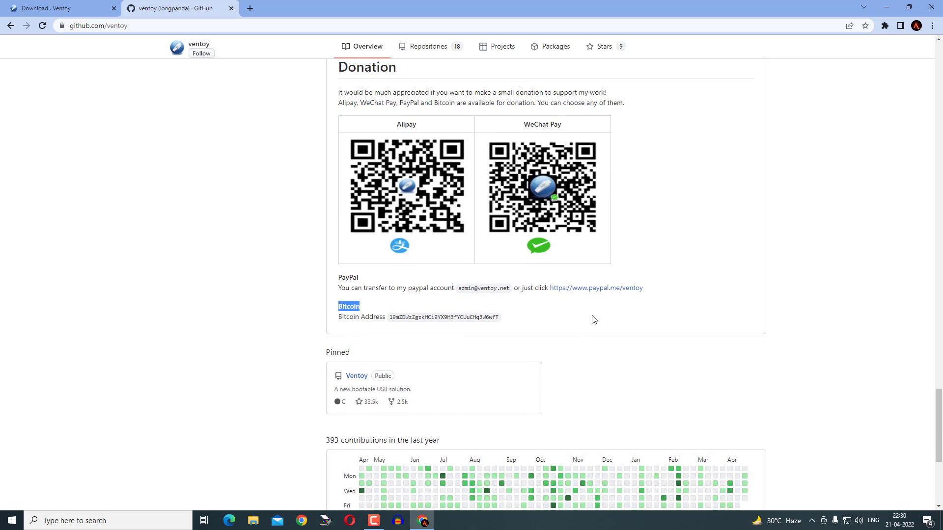
pyautogui.scroll(3)
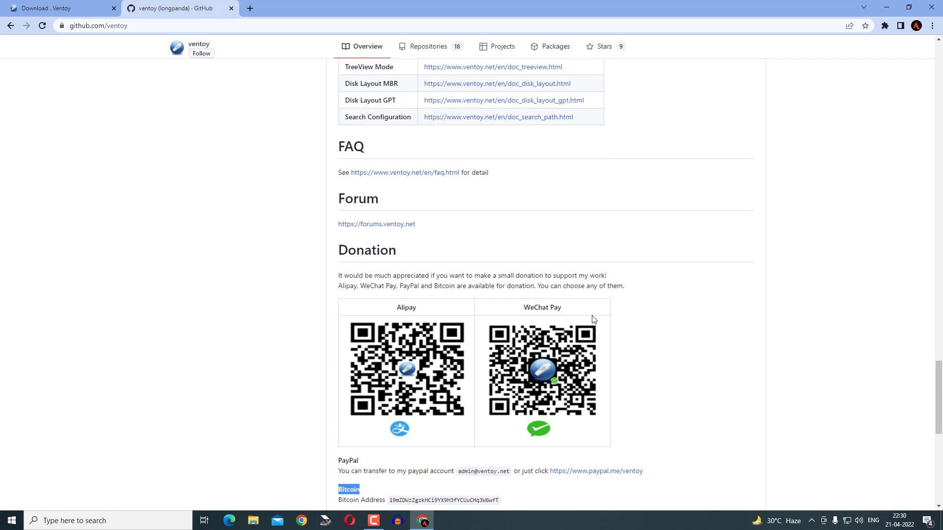
pyautogui.scroll(3)
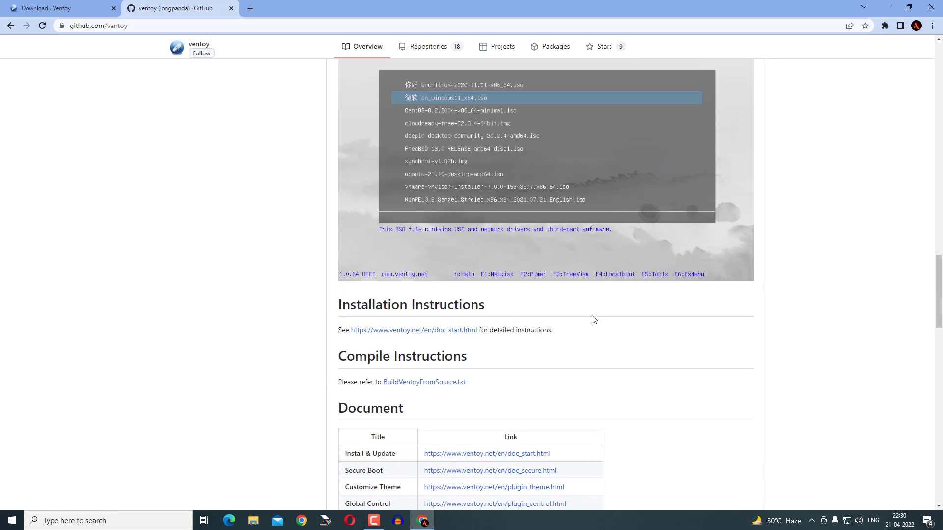
pyautogui.scroll(3)
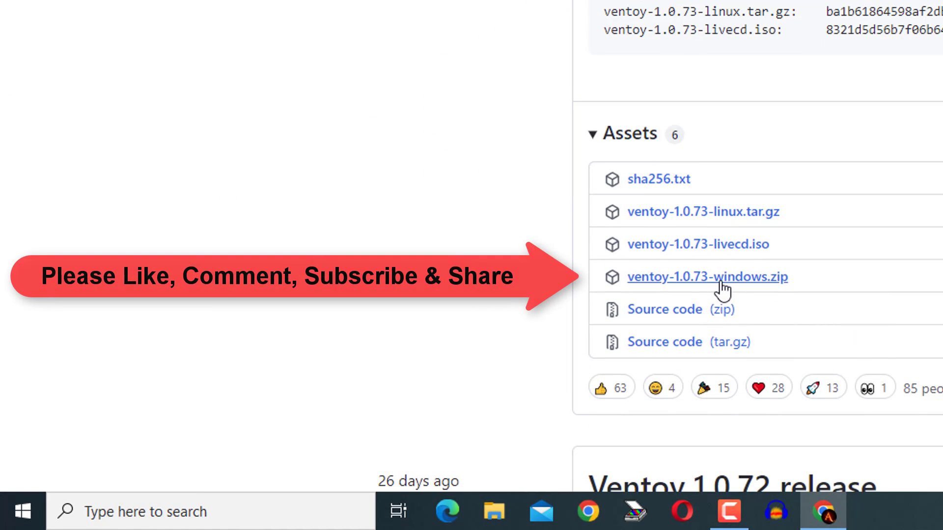
# Download ventoy-1.0.73-windows.zip from the release Assets
pyautogui.click(706, 276)
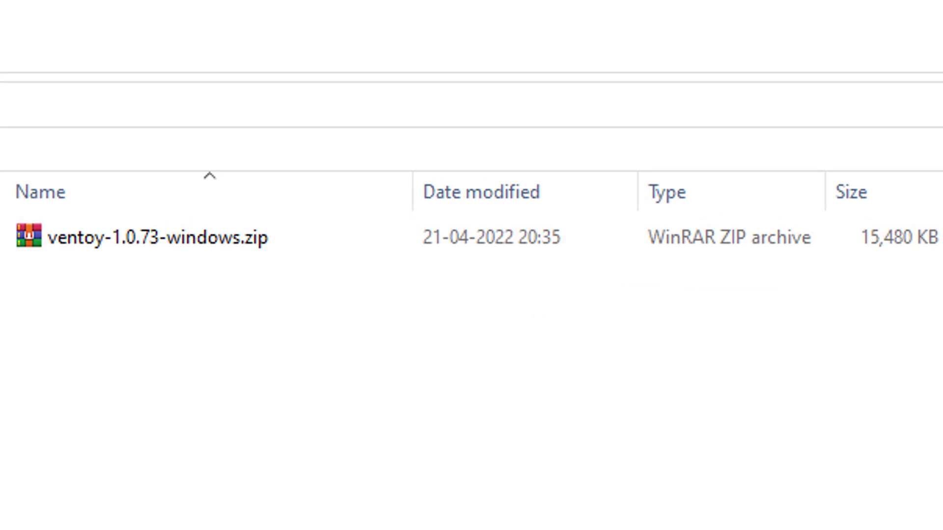
# Extract the downloaded Ventoy zip and enter the ventoy-1.0.73-windows folder
pyautogui.click(144, 237)
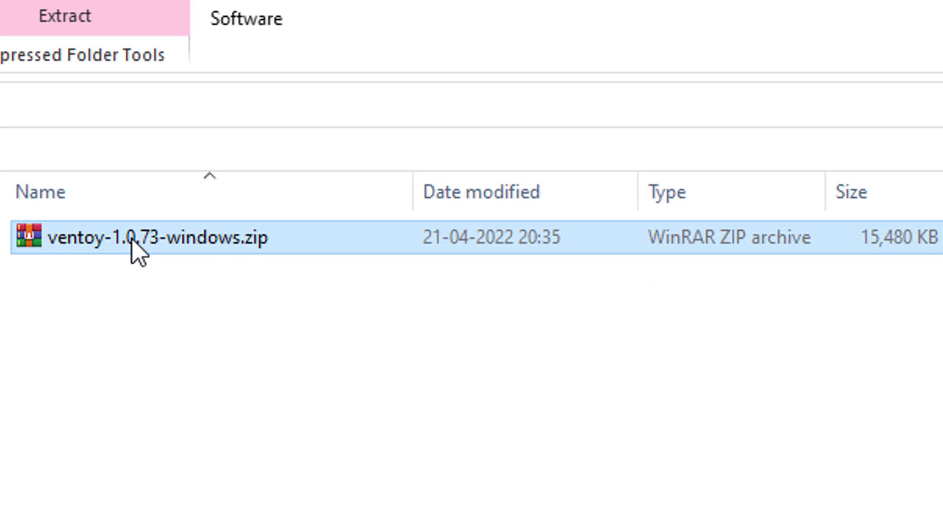
pyautogui.rightClick(138, 238)
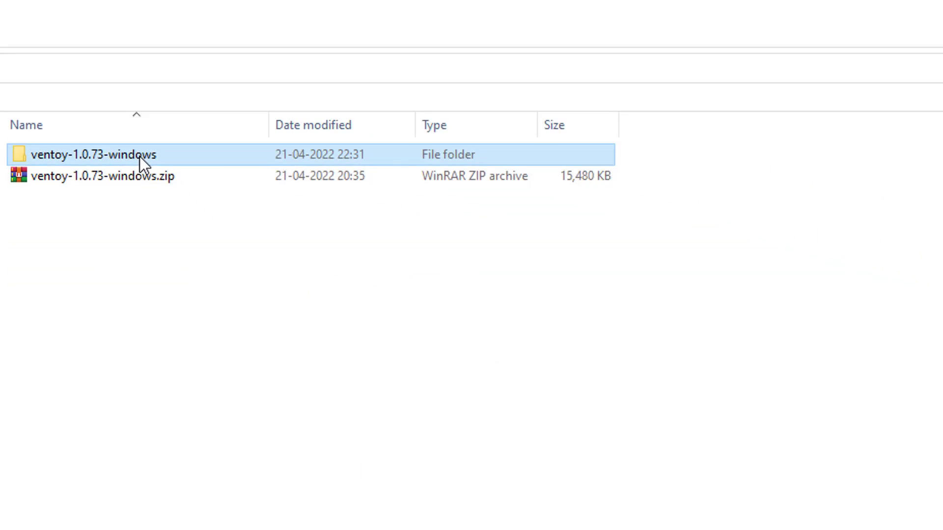
pyautogui.doubleClick(94, 155)
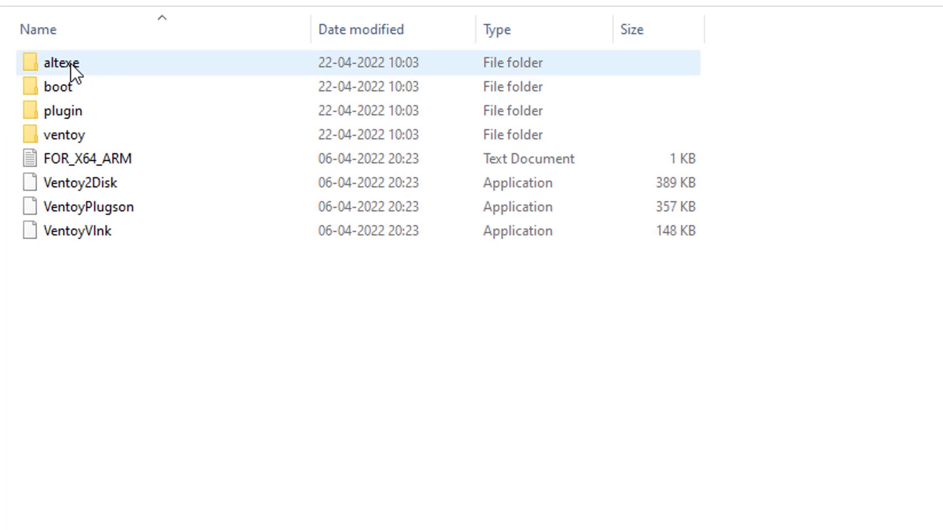
# Launch Ventoy2Disk.exe from the extracted folder
pyautogui.click(90, 206)
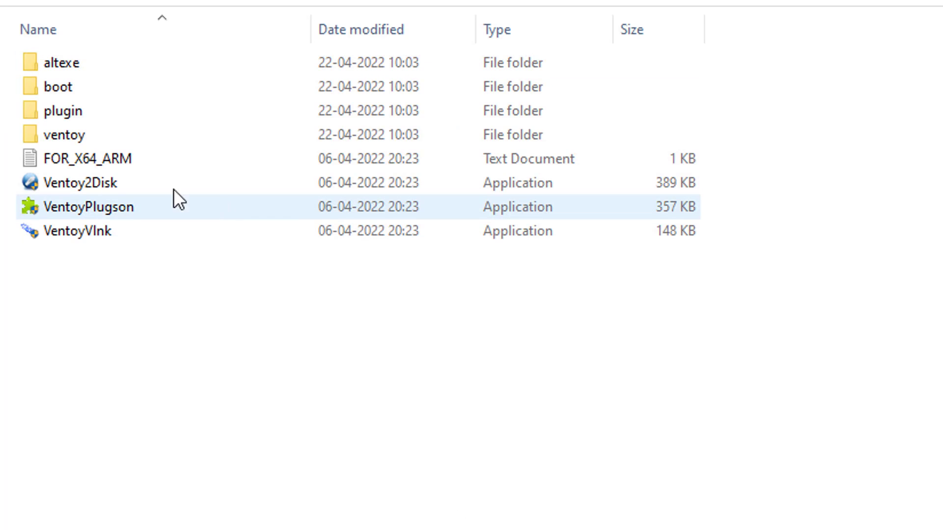
pyautogui.click(81, 183)
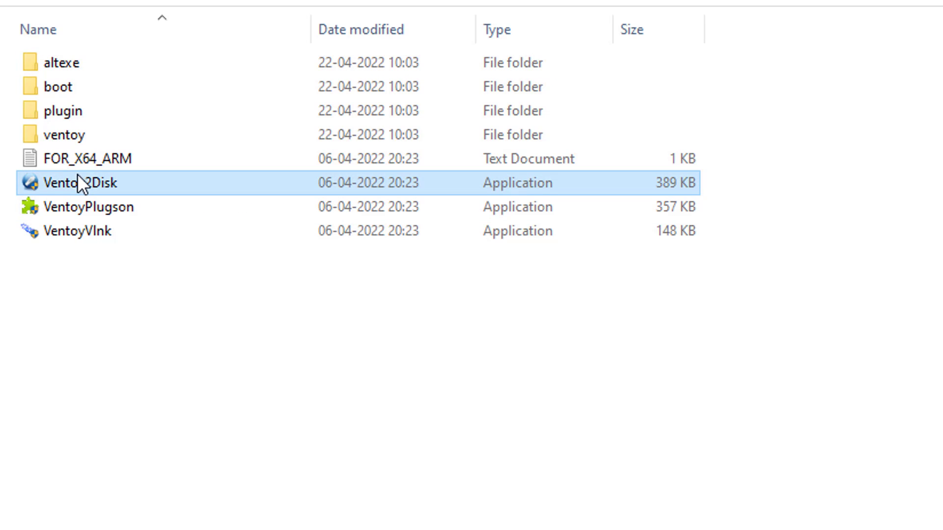
pyautogui.doubleClick(81, 183)
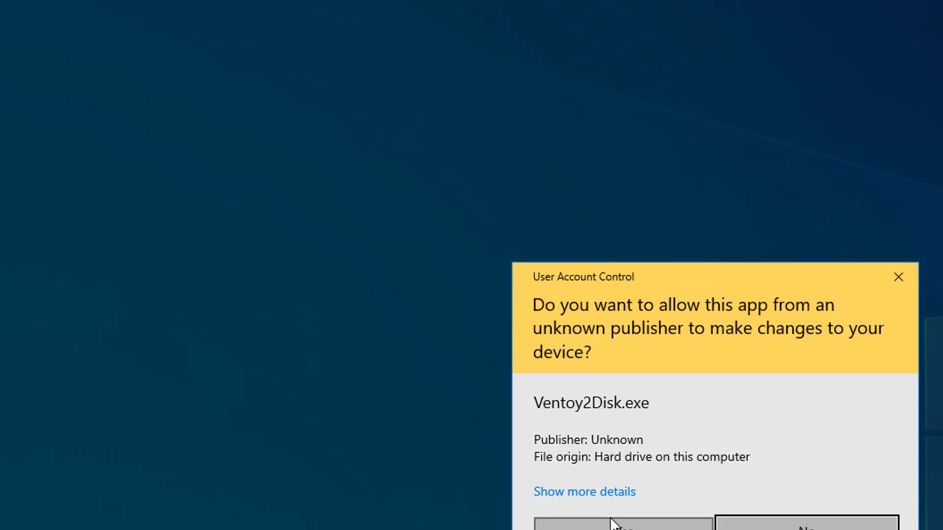
# Allow Ventoy2Disk admin rights and select the 128 GB SanDisk Ultra USB device
pyautogui.click(622, 526)
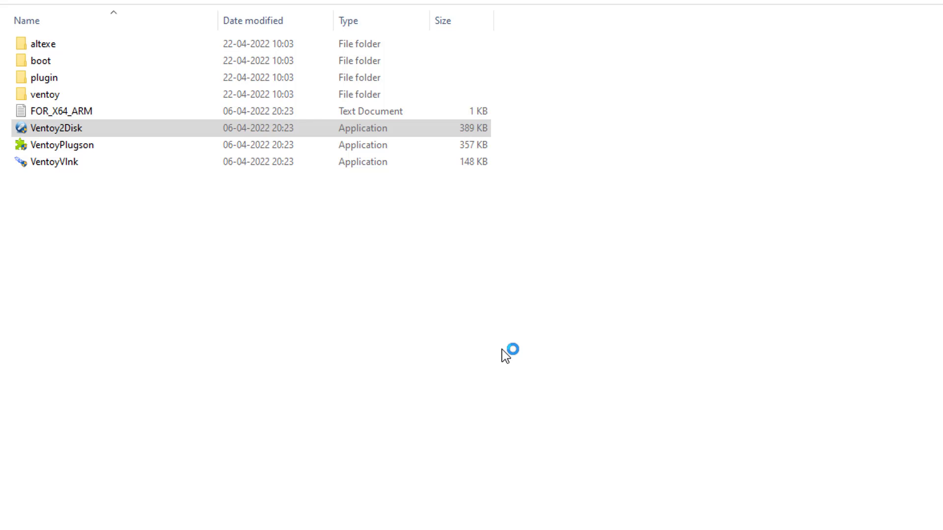
pyautogui.doubleClick(56, 128)
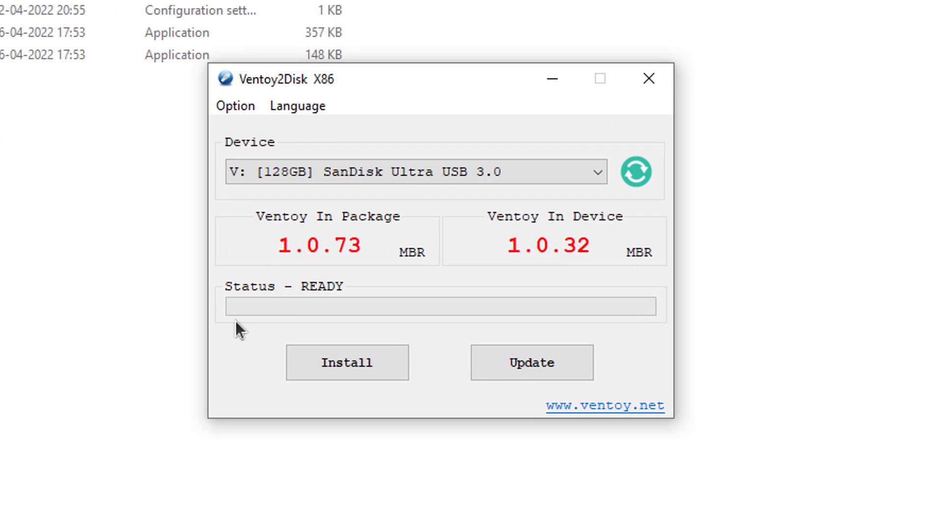
pyautogui.click(596, 172)
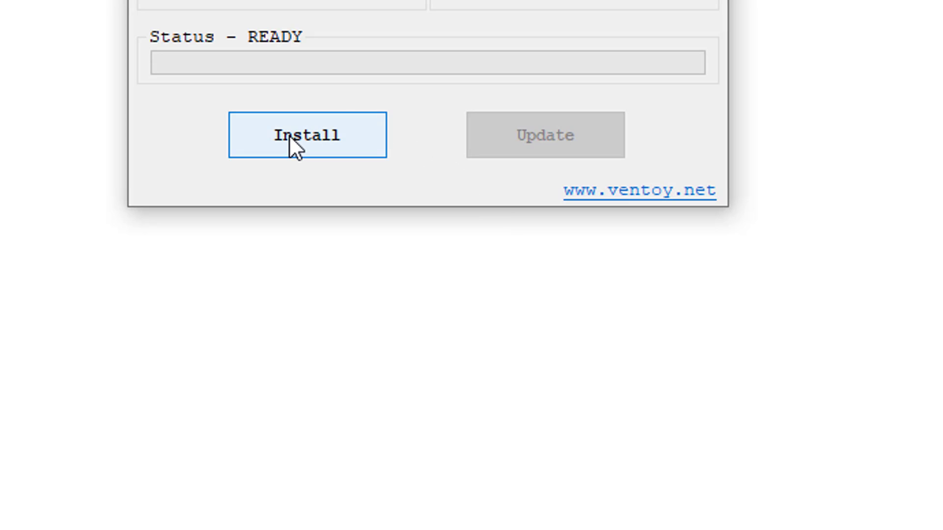
# Install Ventoy on the USB drive, accepting both format warnings and the success message
pyautogui.click(306, 134)
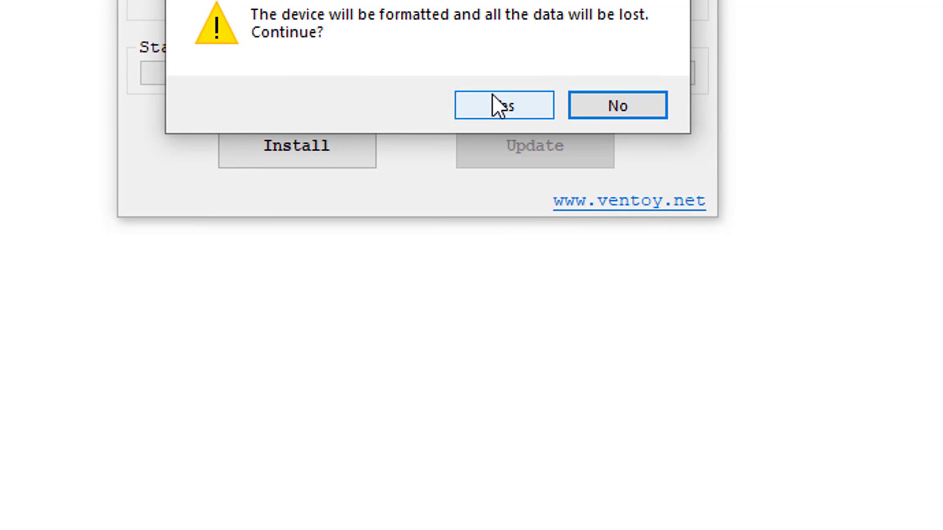
pyautogui.click(504, 104)
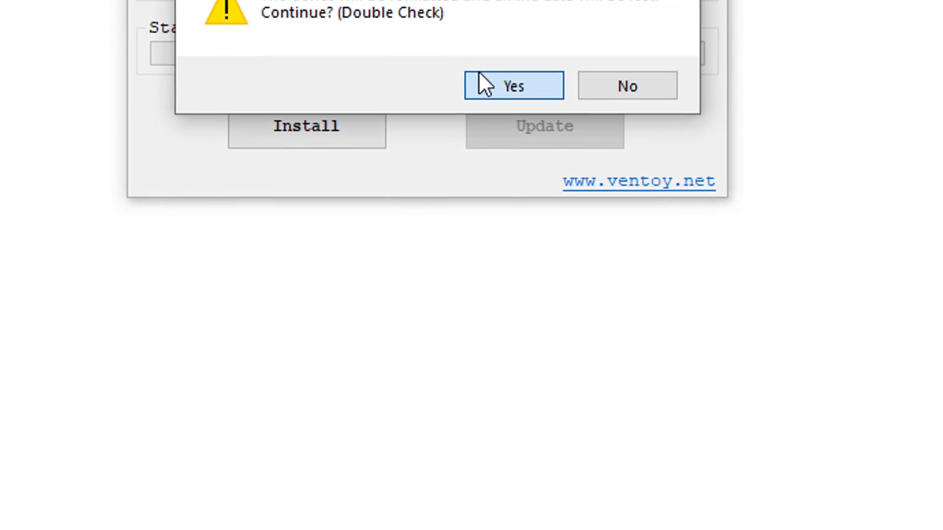
pyautogui.click(513, 85)
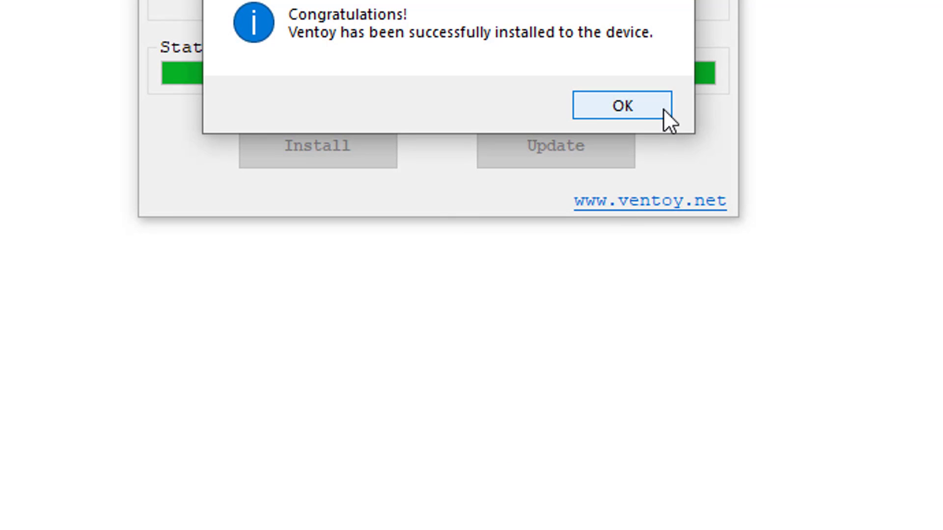
pyautogui.click(621, 106)
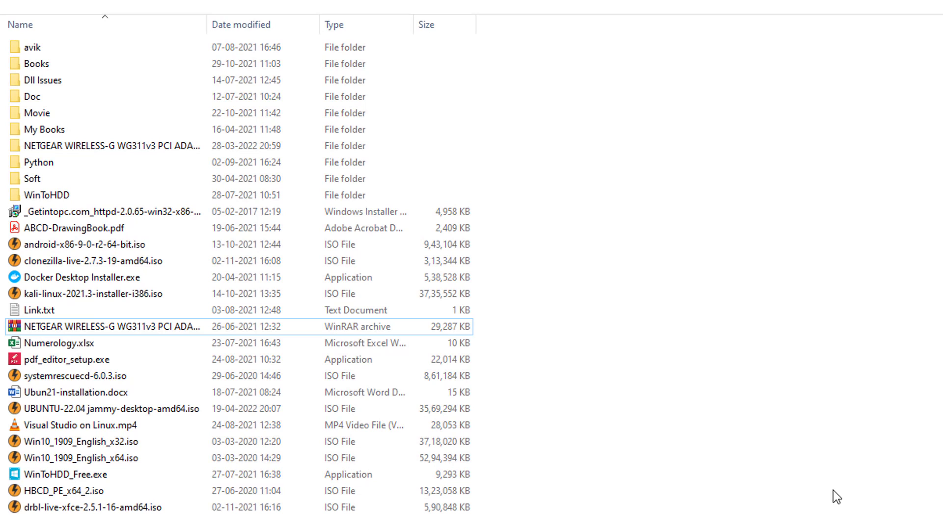
pyautogui.moveTo(519, 55)
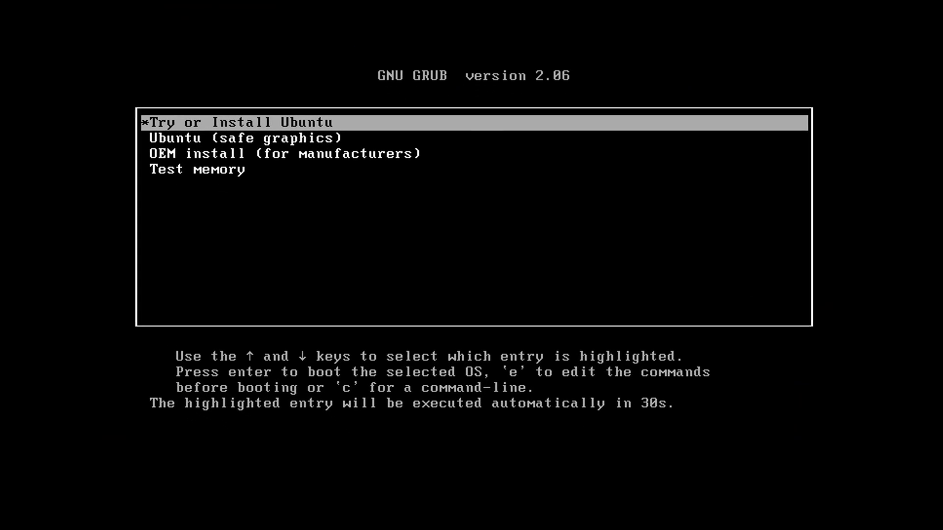
# Boot the Try or Install Ubuntu entry from the GRUB menu
pyautogui.press('Return')
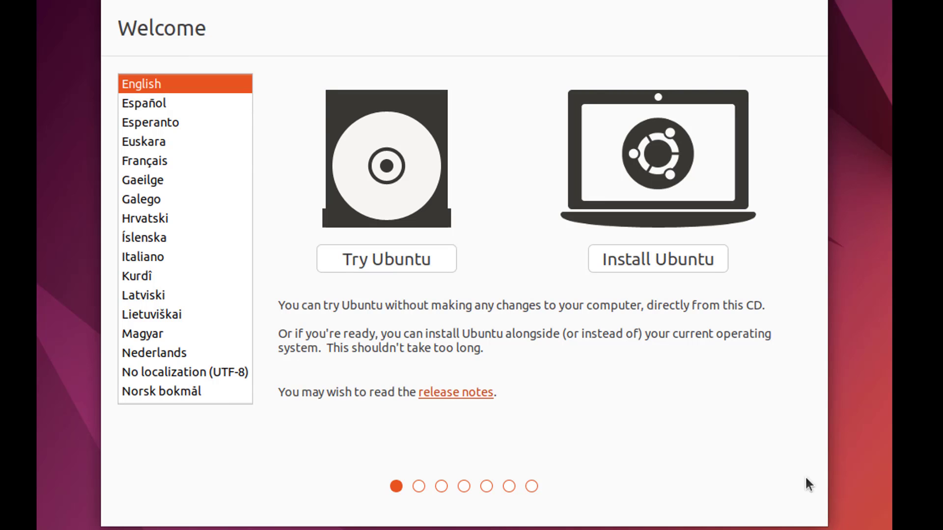
pyautogui.moveTo(657, 259)
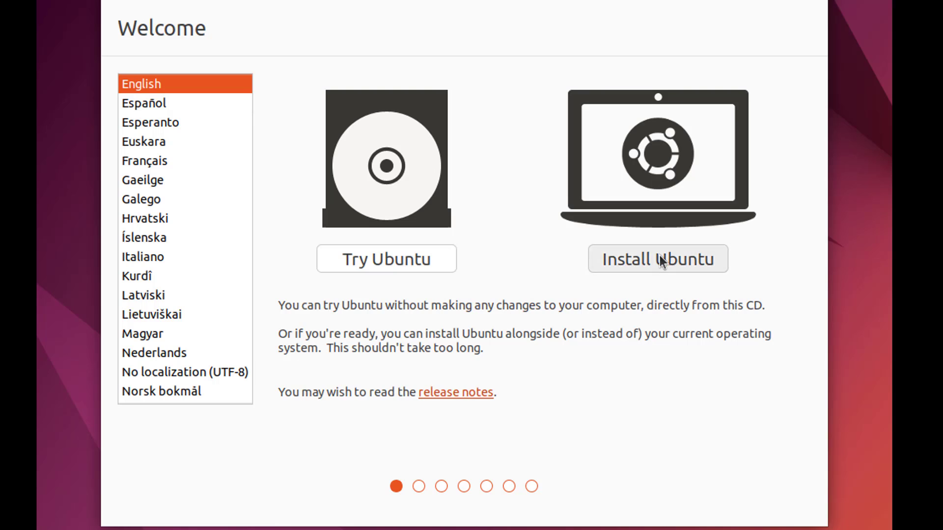
# Start Install Ubuntu in English and accept the English (US) keyboard layout
pyautogui.click(657, 259)
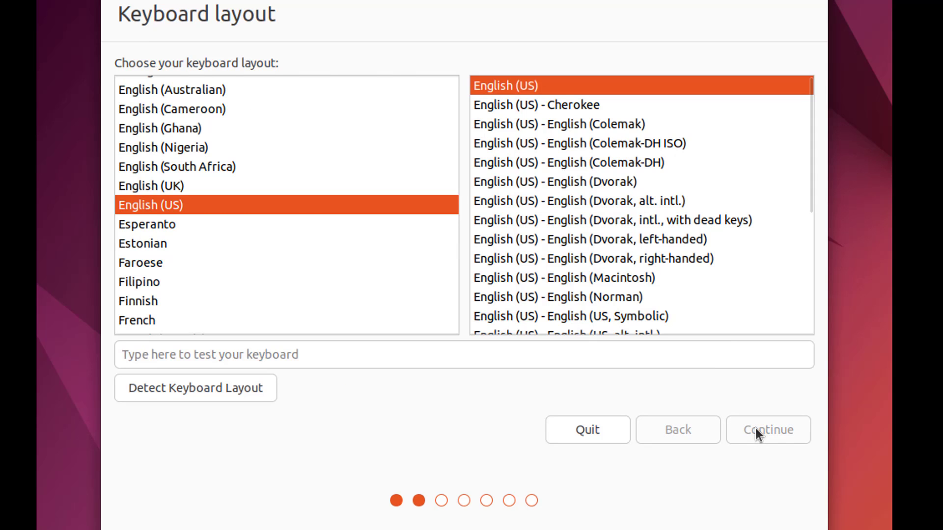
pyautogui.click(767, 429)
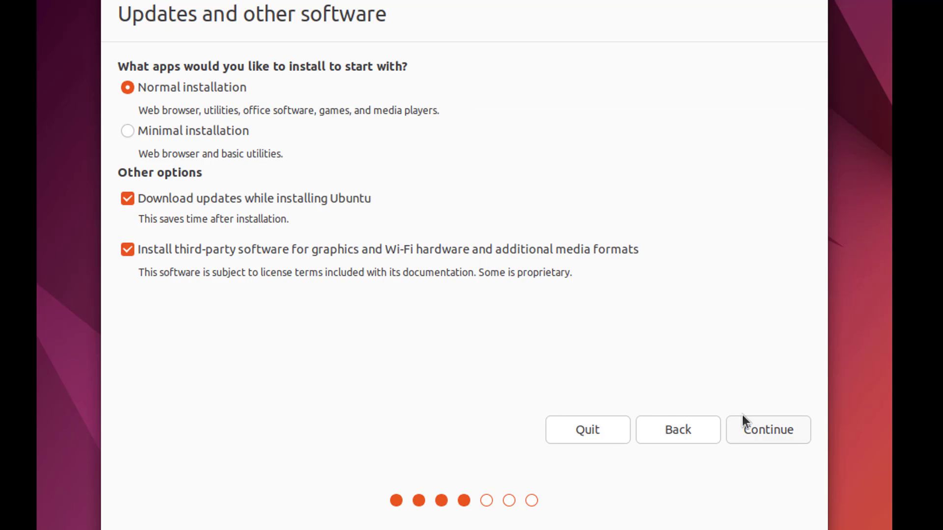
pyautogui.moveTo(800, 396)
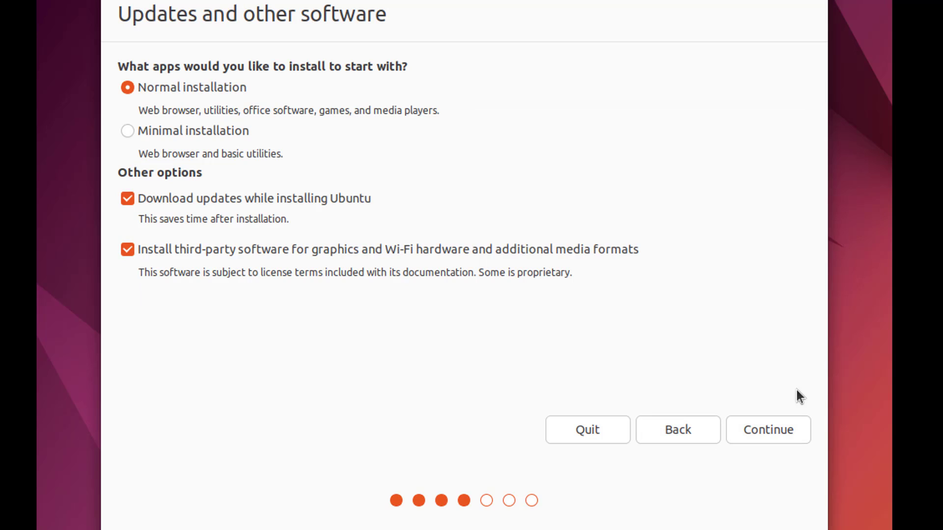
pyautogui.moveTo(768, 430)
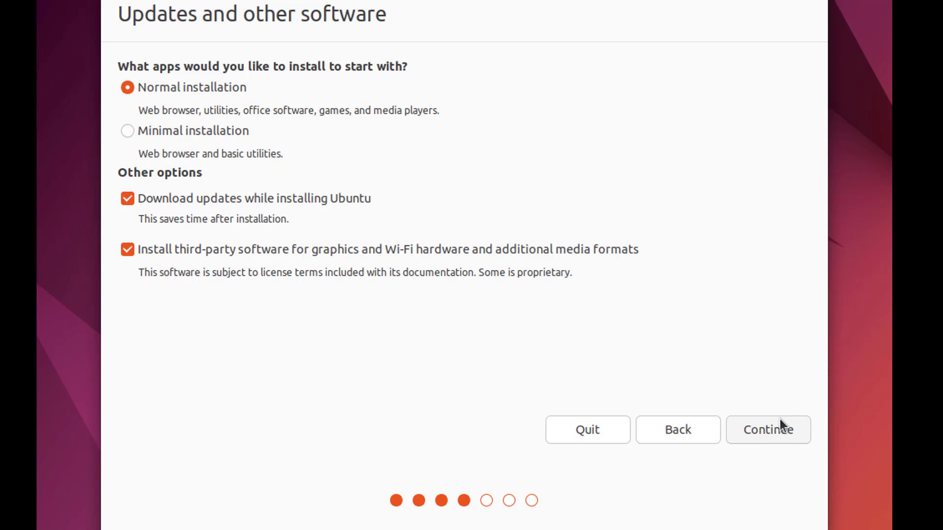